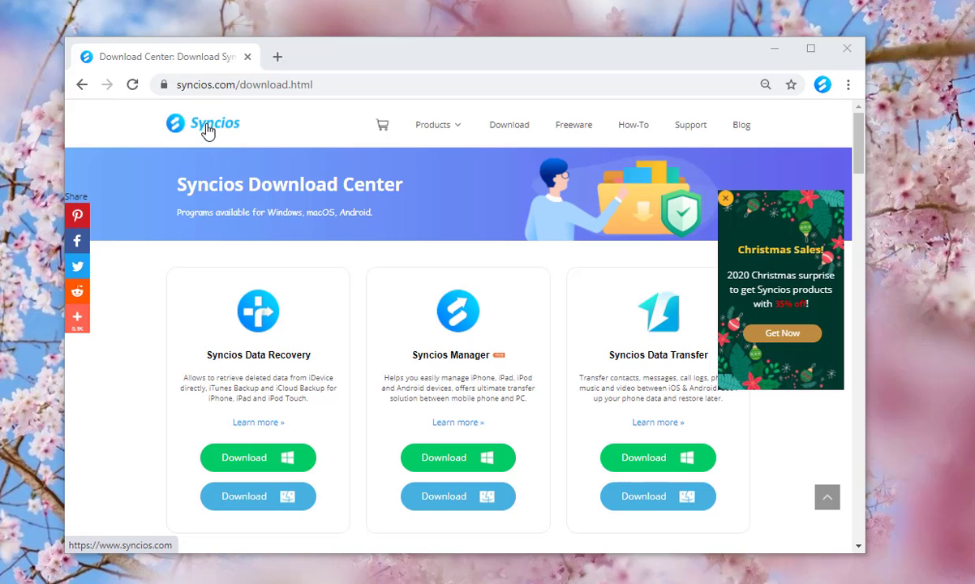
# Download the Windows WhatsApp Transfer installer from Syncios, then minimize Chrome.
pyautogui.scroll(-3)
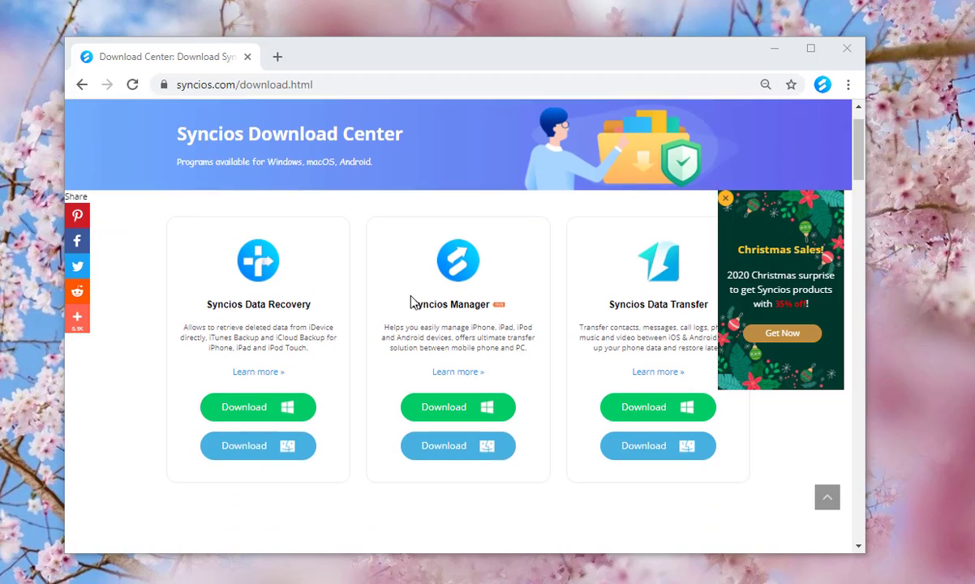
pyautogui.scroll(-3)
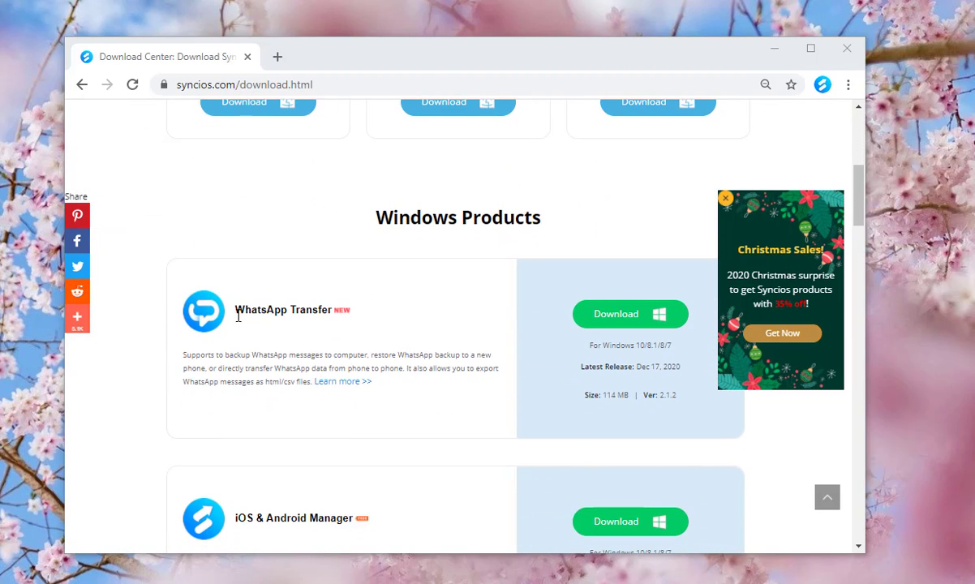
pyautogui.moveTo(620, 344)
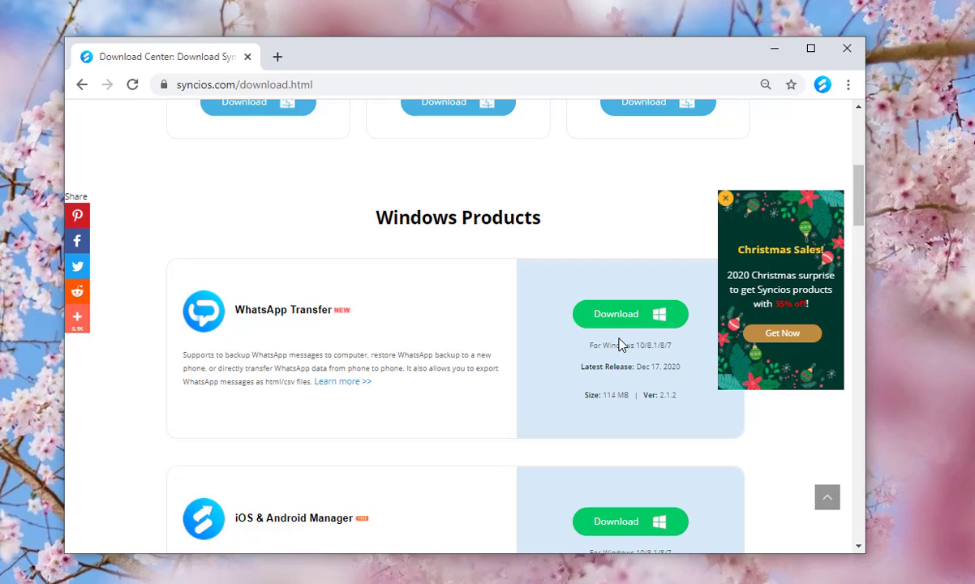
pyautogui.click(629, 314)
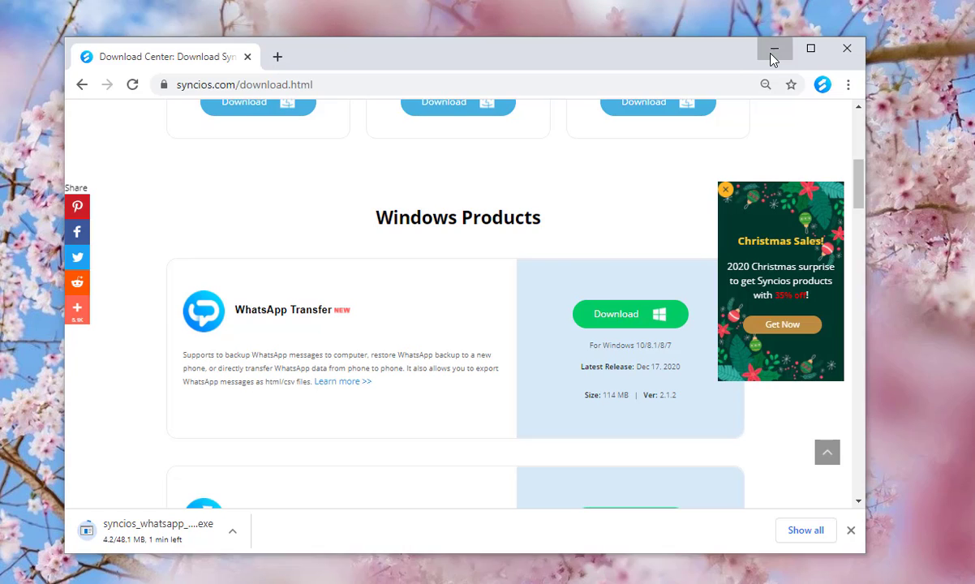
pyautogui.click(774, 49)
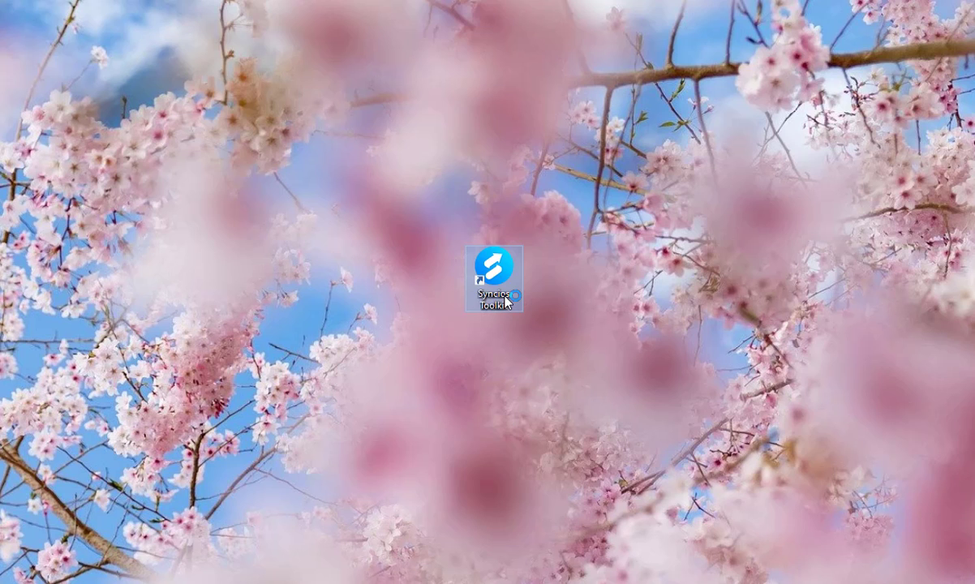
# Launch Syncios Toolkit from its desktop shortcut and open the WhatsApp Transfer tool.
pyautogui.doubleClick(494, 266)
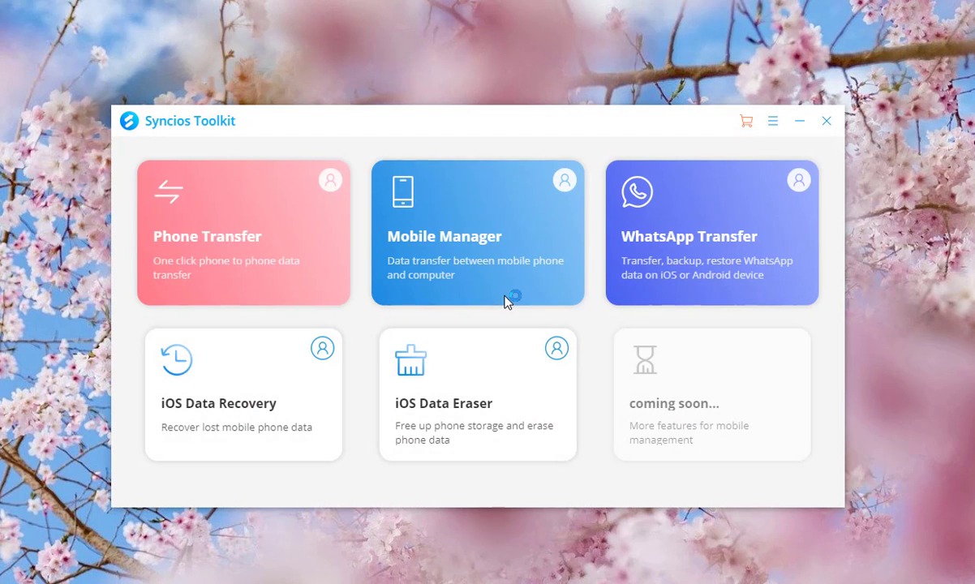
pyautogui.moveTo(368, 308)
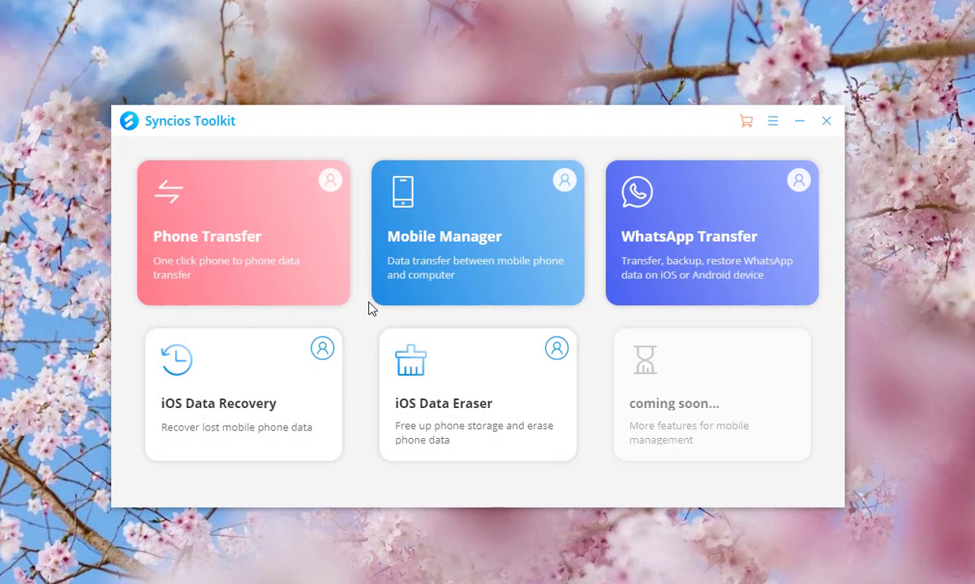
pyautogui.moveTo(426, 264)
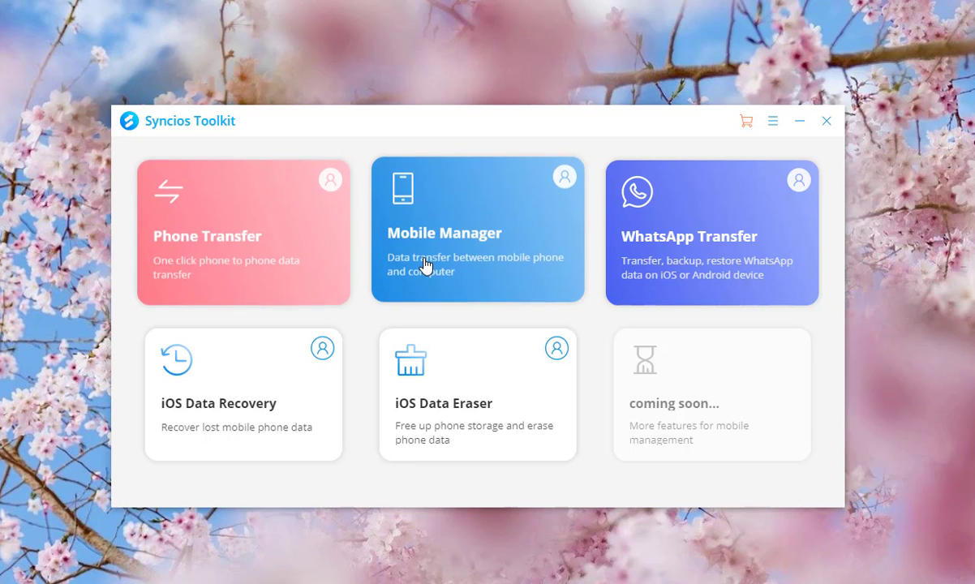
pyautogui.moveTo(176, 428)
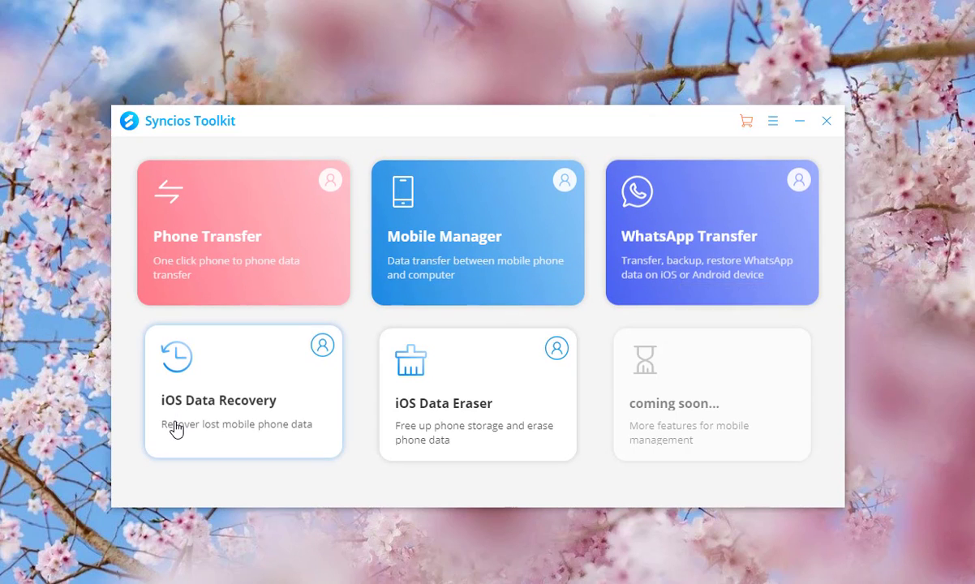
pyautogui.moveTo(514, 430)
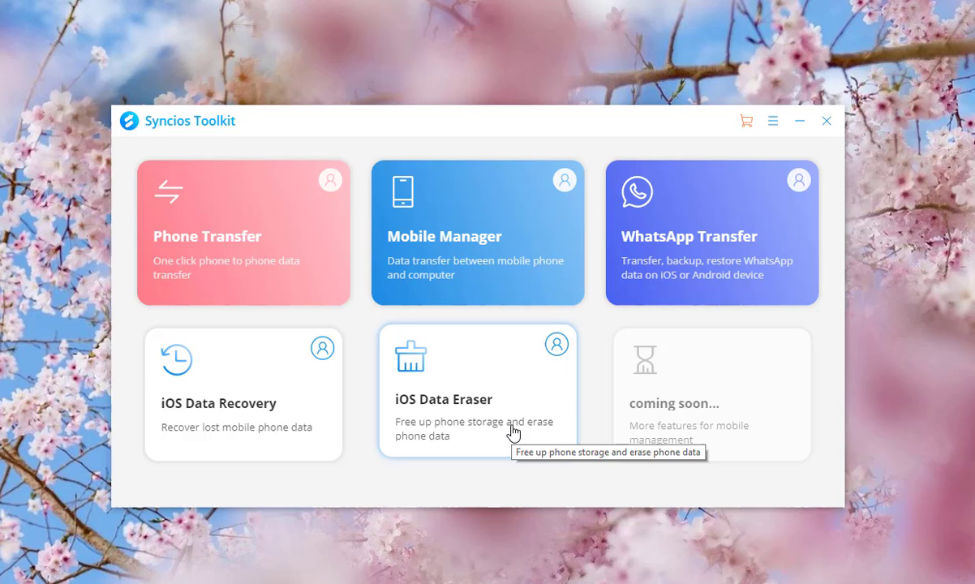
pyautogui.moveTo(598, 380)
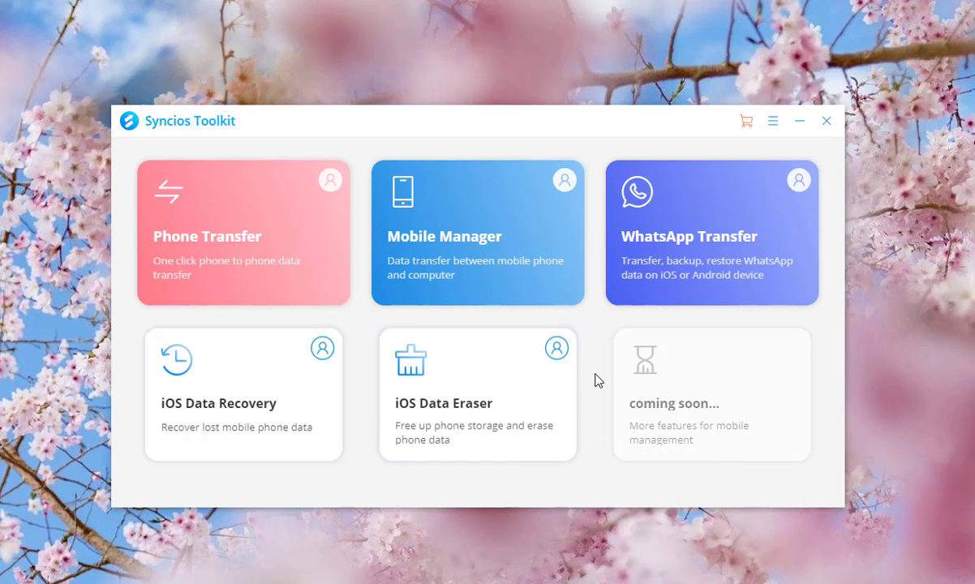
pyautogui.moveTo(670, 276)
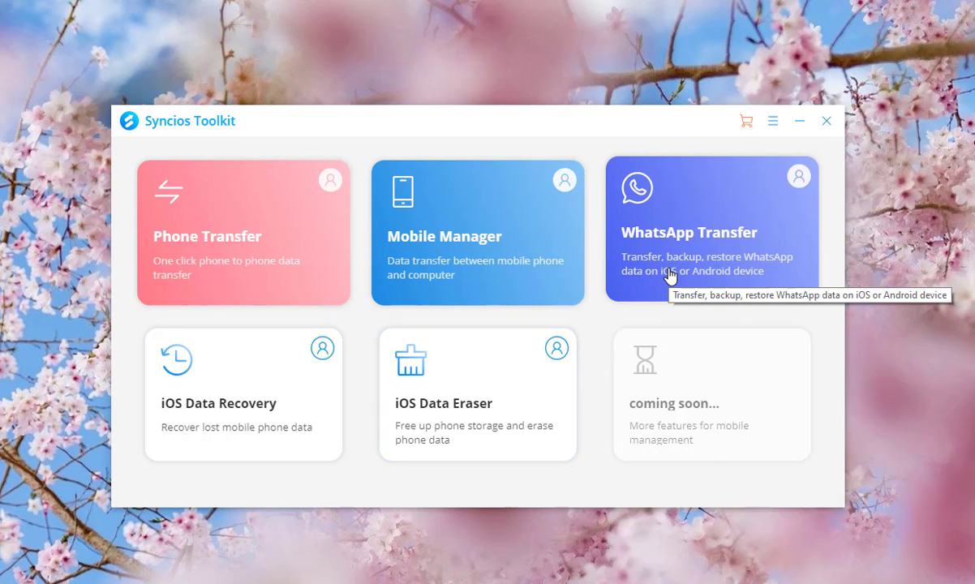
pyautogui.moveTo(795, 203)
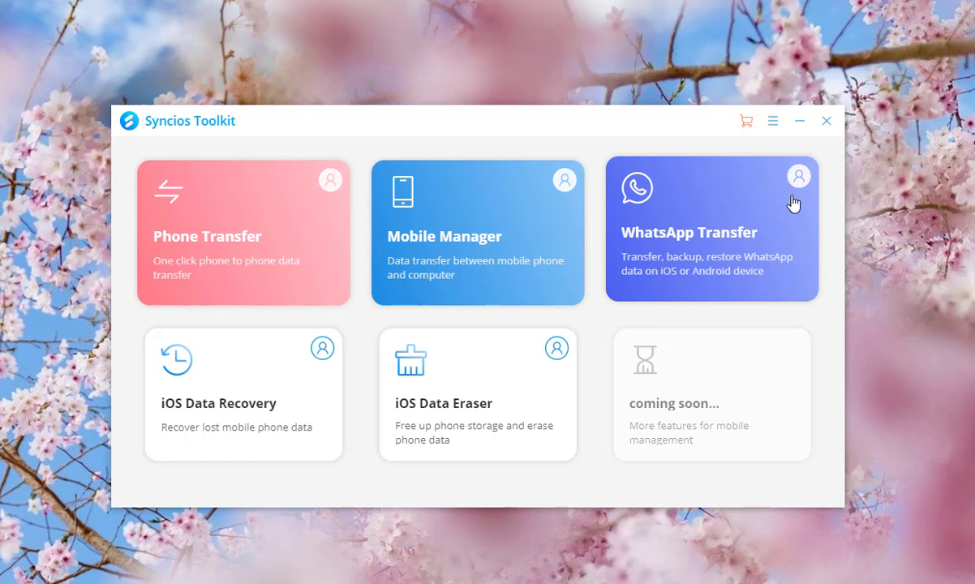
pyautogui.moveTo(746, 195)
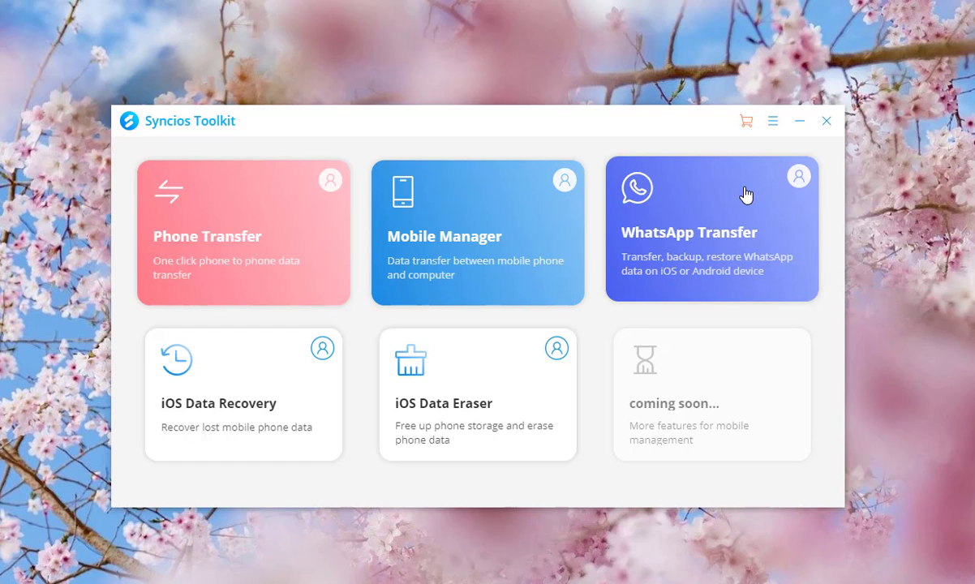
pyautogui.click(712, 230)
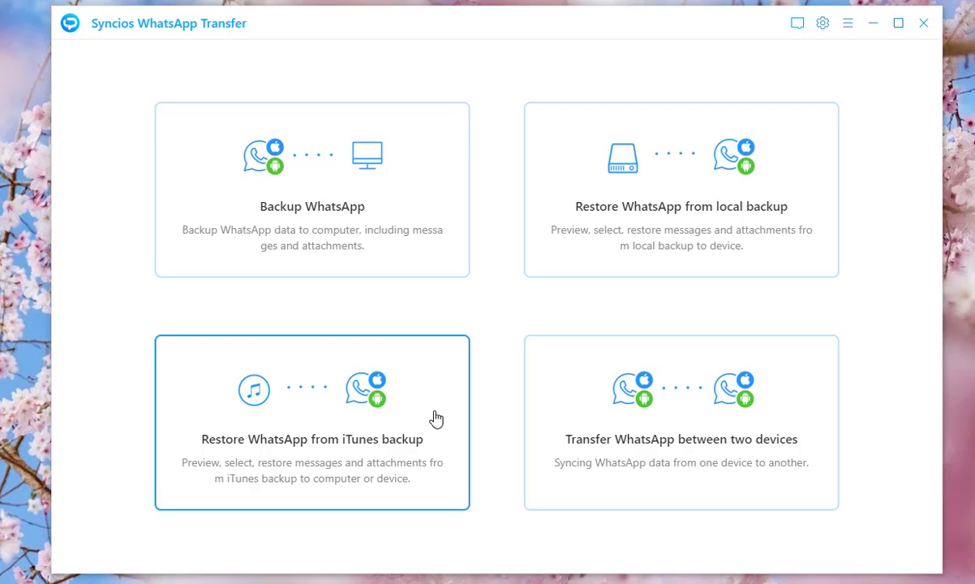
pyautogui.moveTo(634, 467)
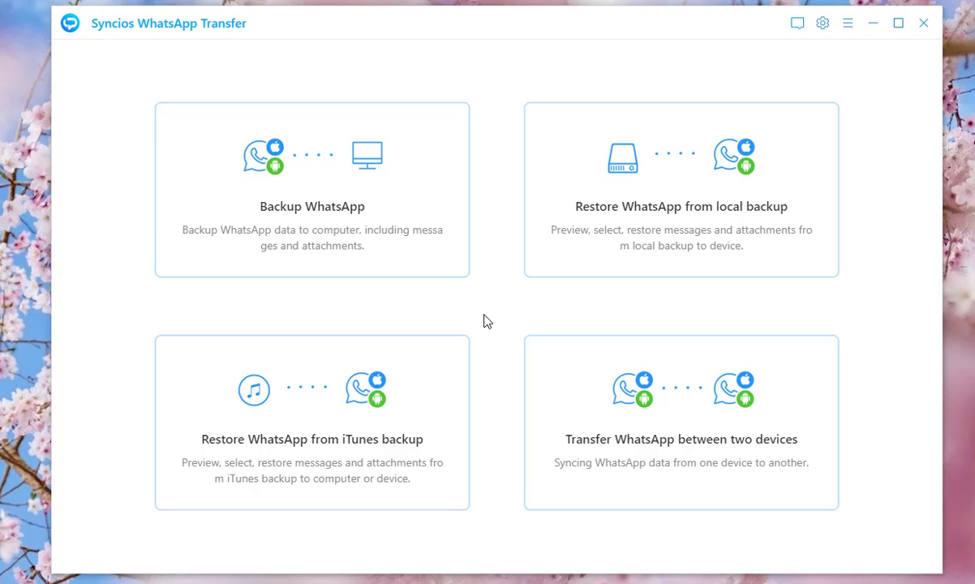
pyautogui.moveTo(452, 289)
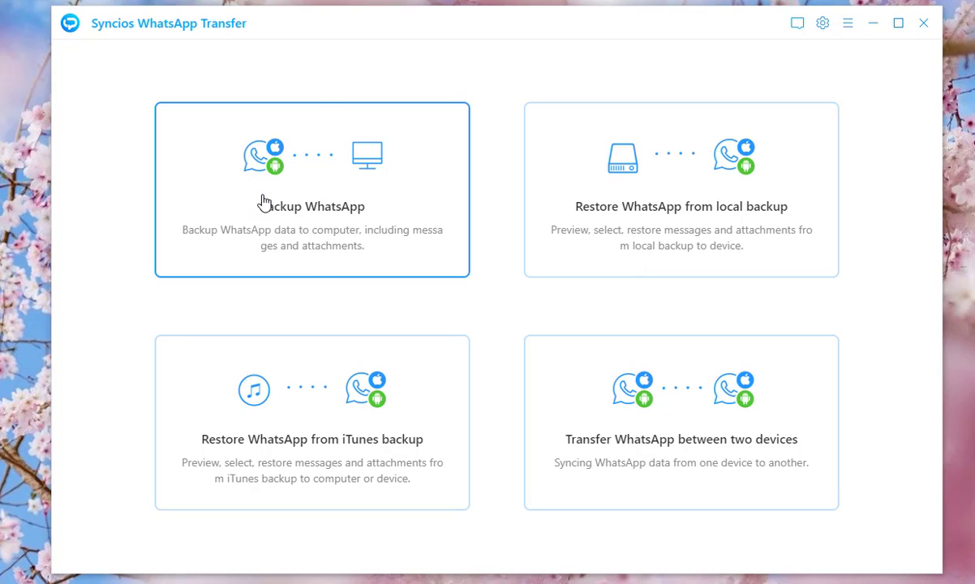
# Start a WhatsApp backup for the connected Samsung phone, accepting the backup notes.
pyautogui.click(312, 189)
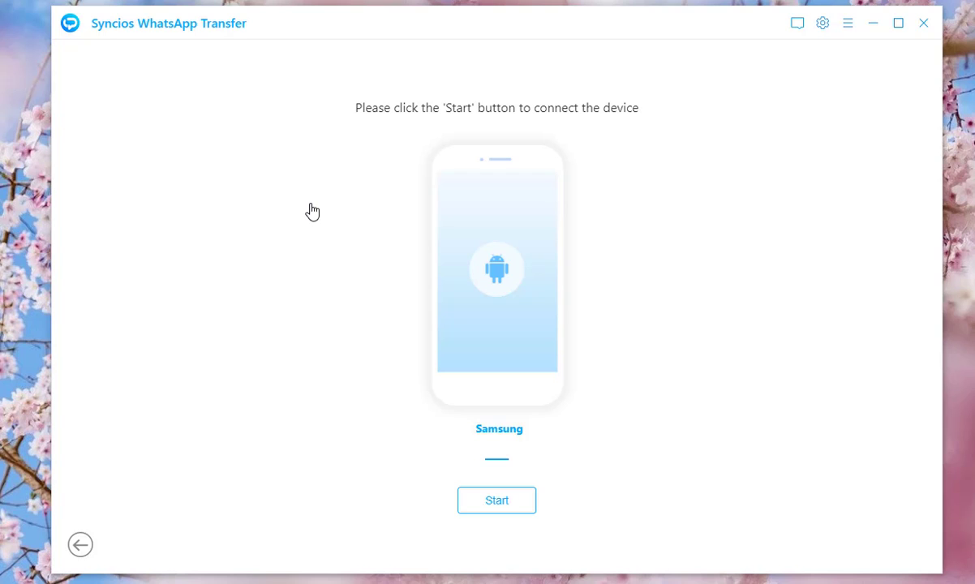
pyautogui.click(496, 500)
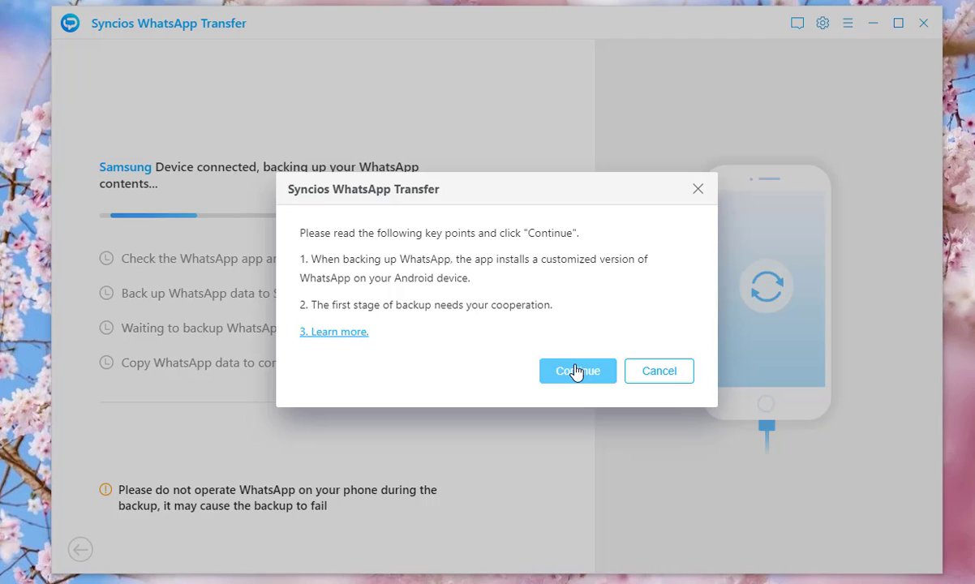
pyautogui.click(578, 370)
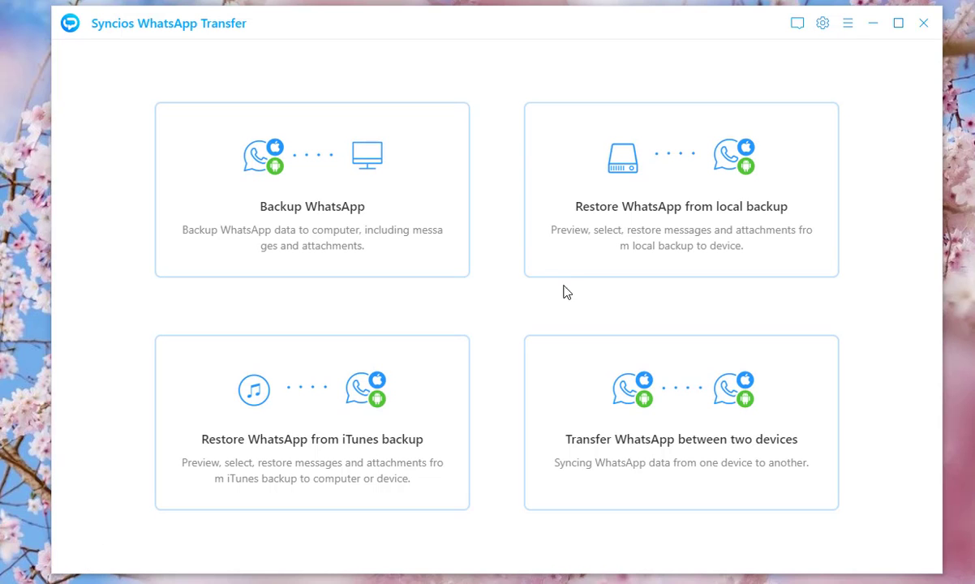
pyautogui.moveTo(603, 259)
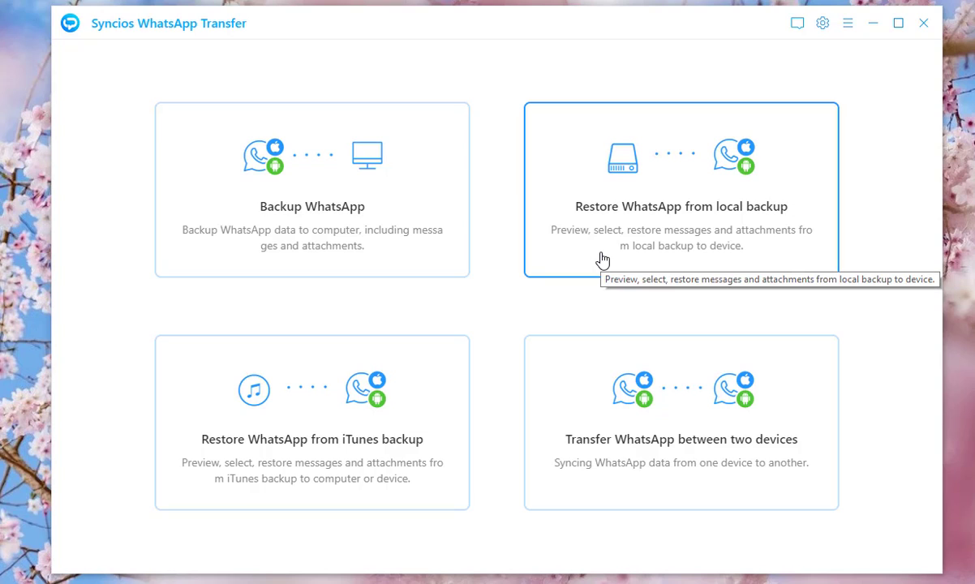
# Choose Restore from local backup and open the 2020/11/17 Samsung backup.
pyautogui.click(681, 190)
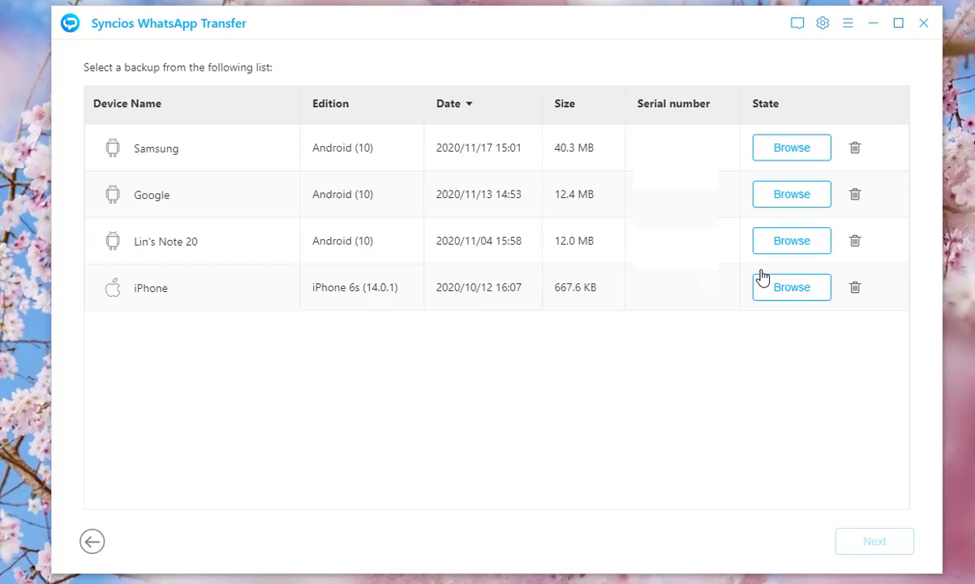
pyautogui.moveTo(477, 93)
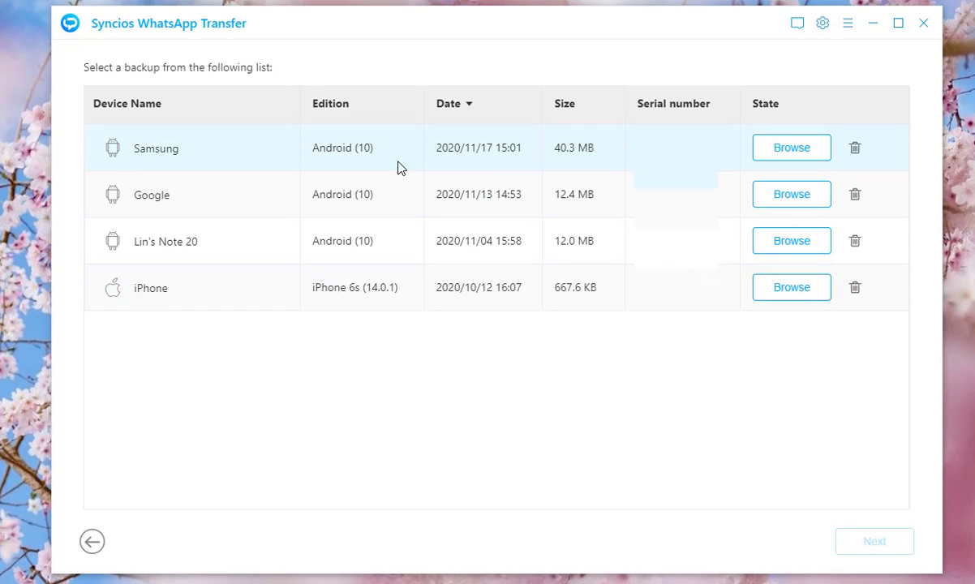
pyautogui.click(790, 148)
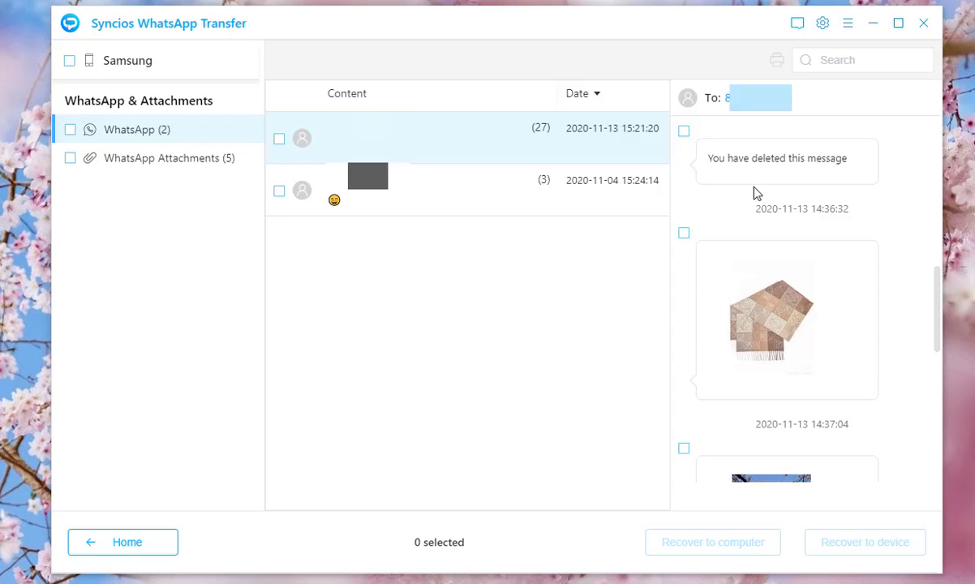
# Check WhatsApp Attachments, then tick WhatsApp (2) to select both chats.
pyautogui.click(168, 158)
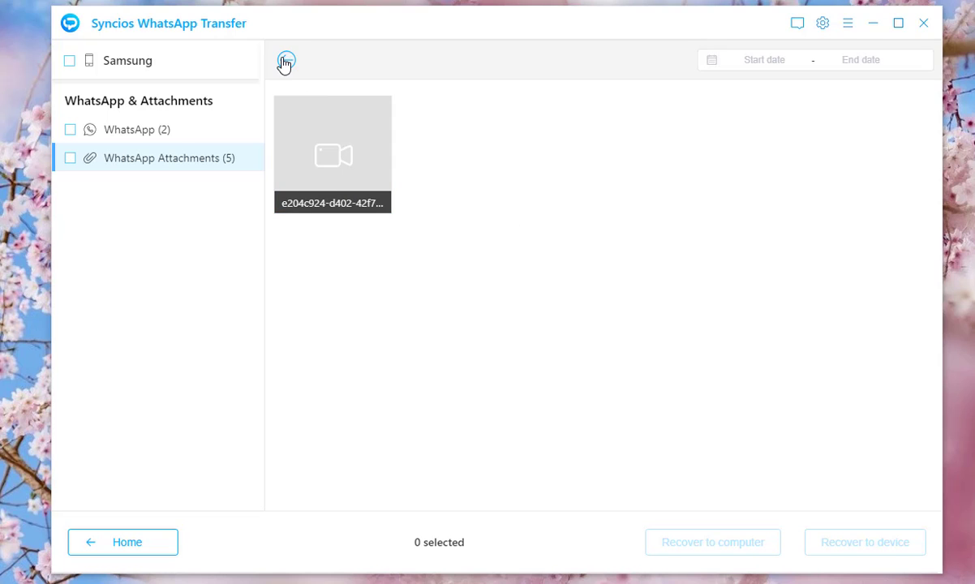
pyautogui.click(129, 130)
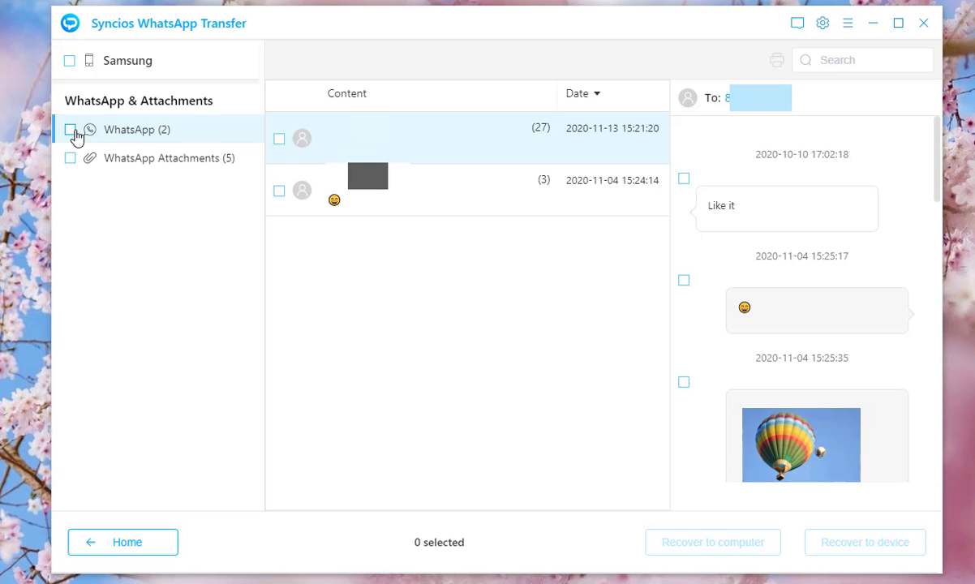
pyautogui.click(70, 129)
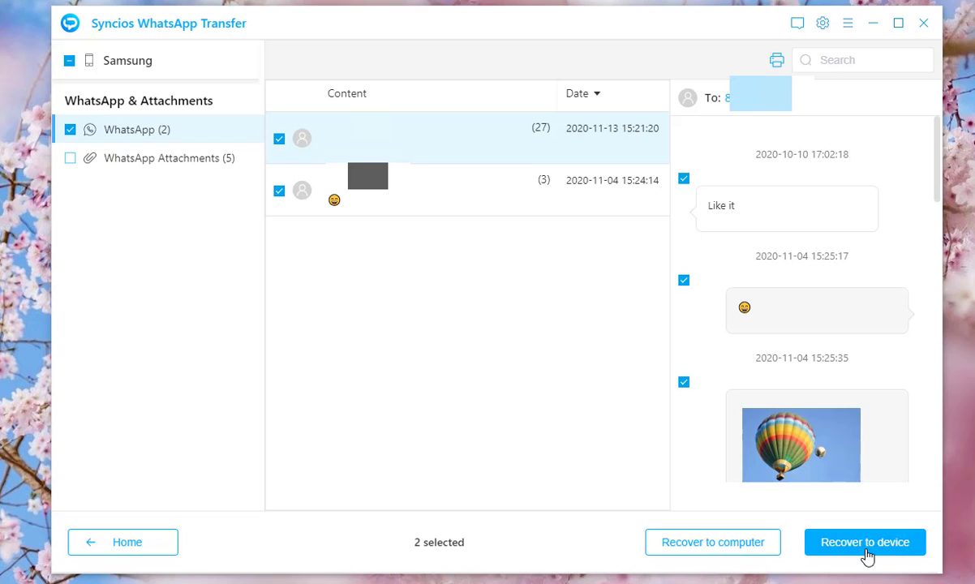
# Recover the selected chats to the Samsung A51, confirming the existing WhatsApp data wipe.
pyautogui.click(865, 542)
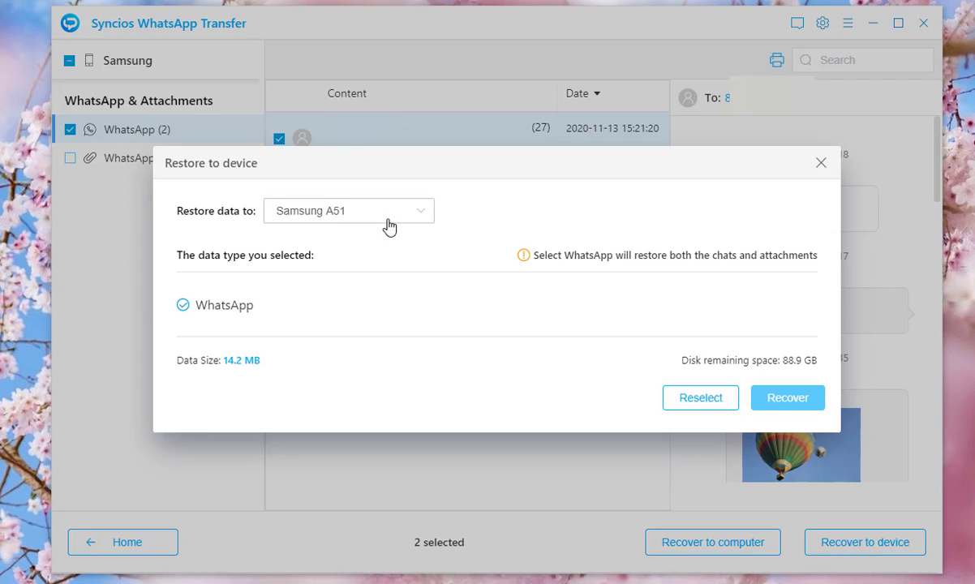
pyautogui.moveTo(788, 397)
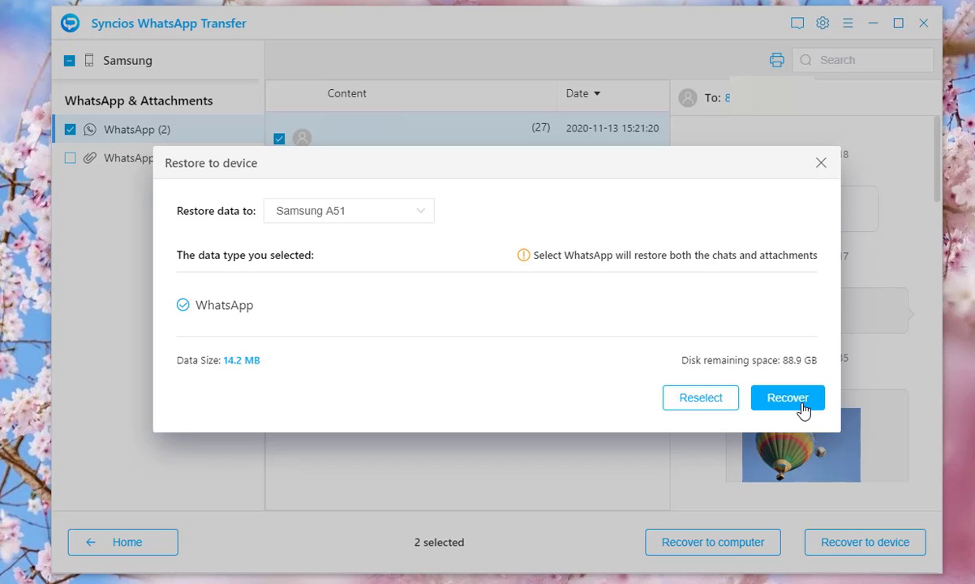
pyautogui.click(787, 398)
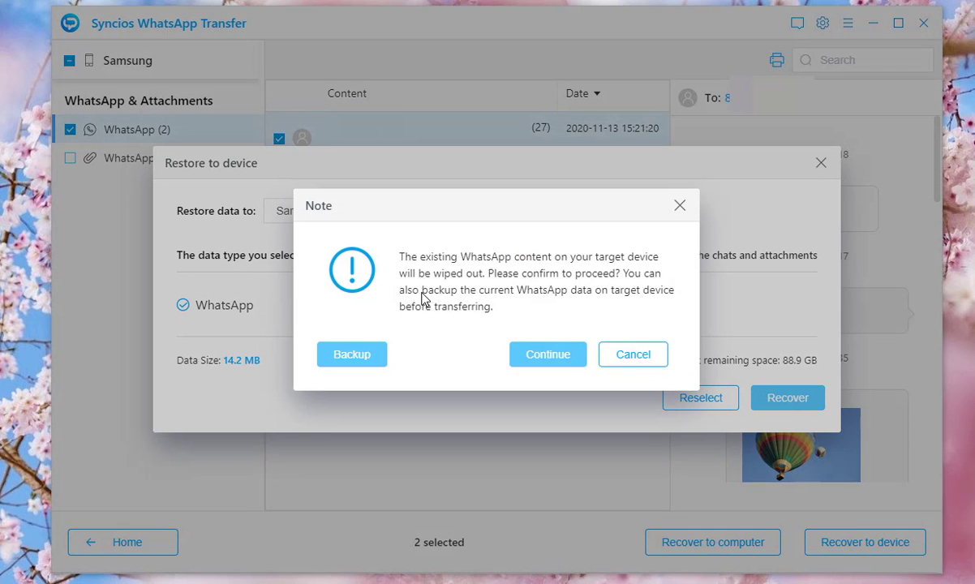
pyautogui.moveTo(551, 296)
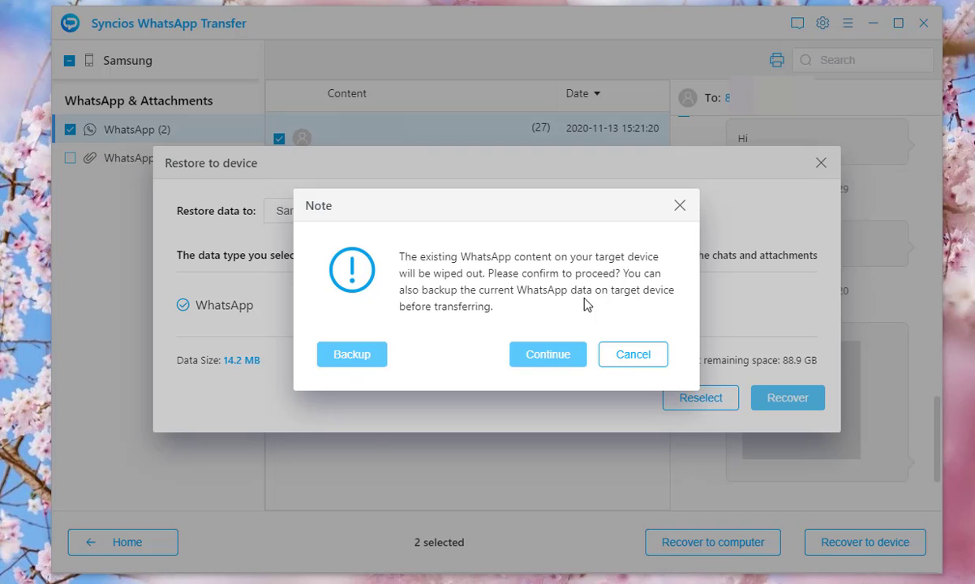
pyautogui.moveTo(548, 355)
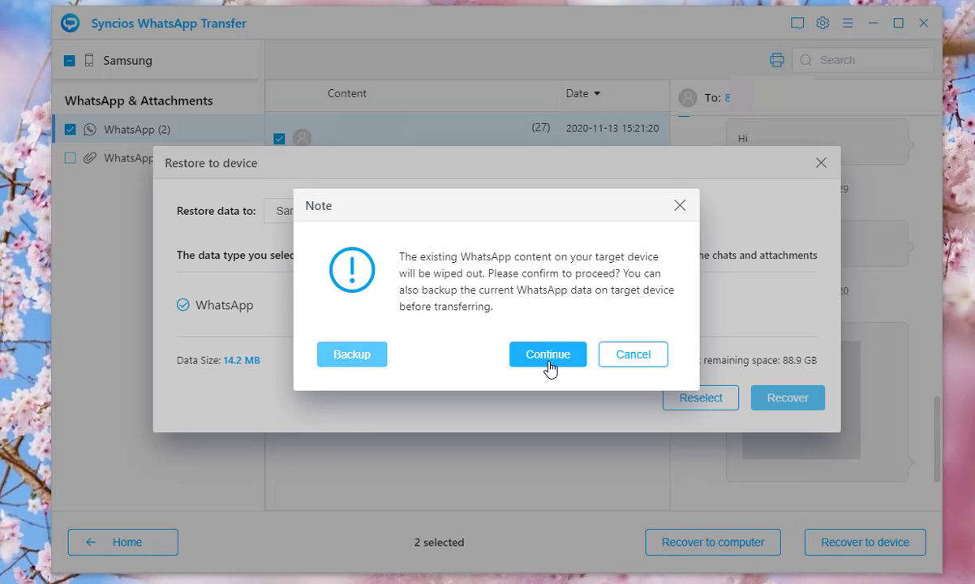
pyautogui.click(548, 355)
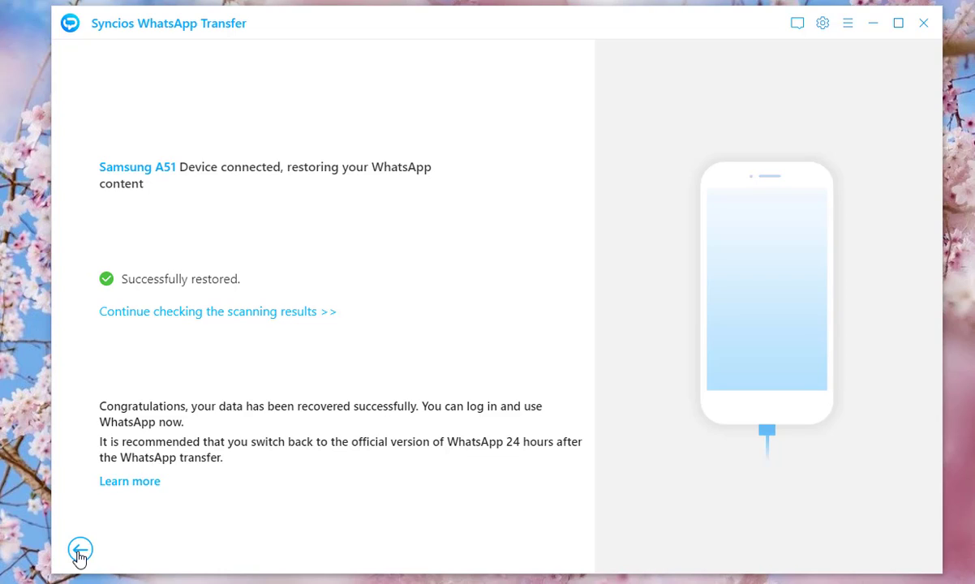
pyautogui.moveTo(96, 501)
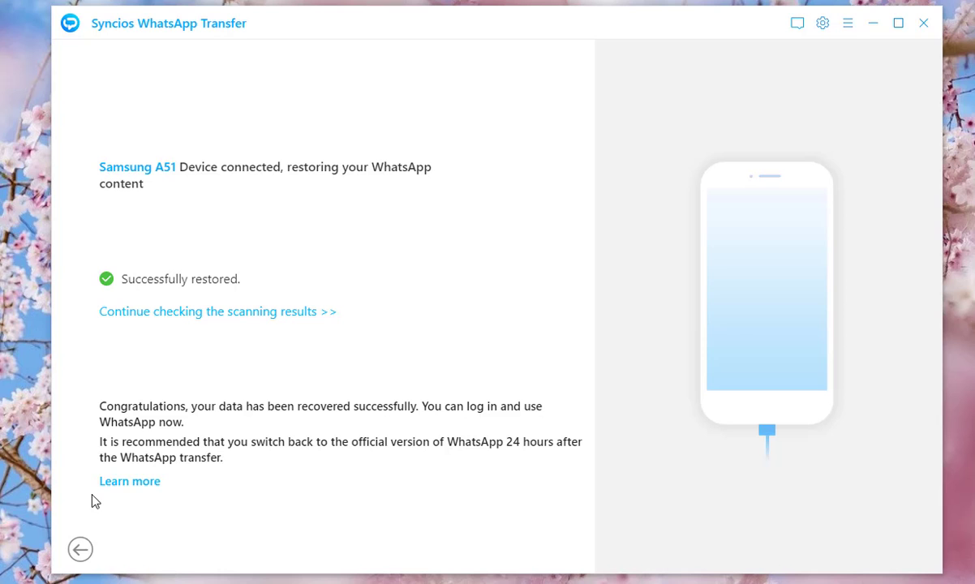
# Exit WhatsApp Transfer after the successful restore, returning to Syncios Toolkit.
pyautogui.click(80, 549)
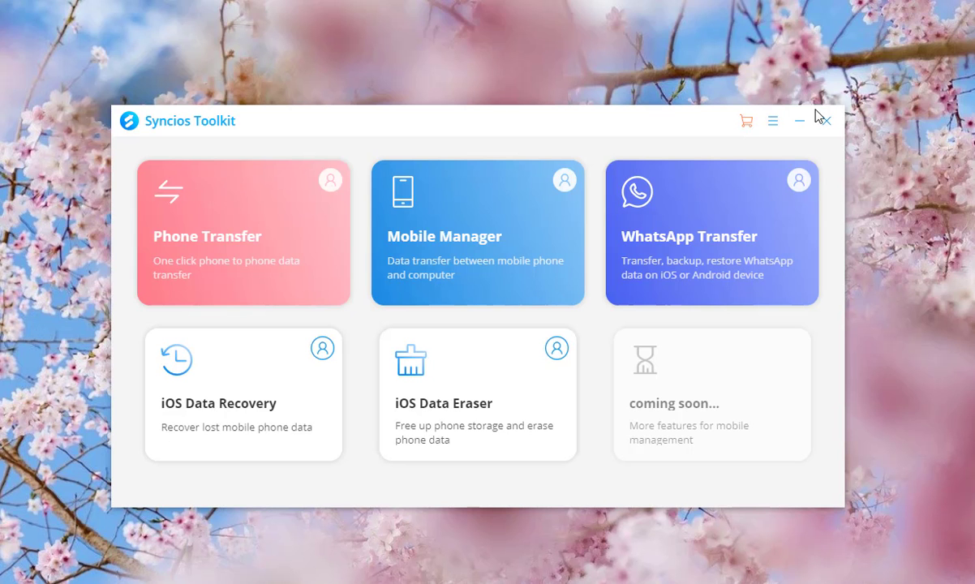